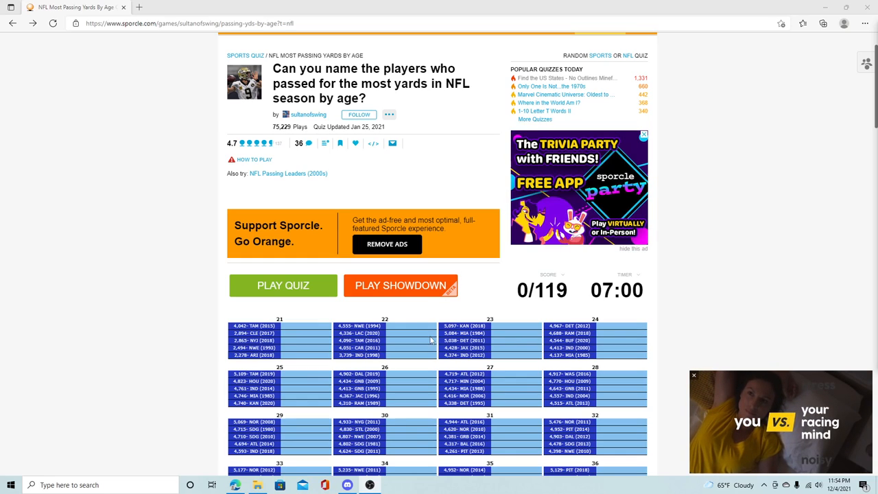
# Start the quiz and enter Jameis Winston and Baker Mayfield as the first answers
pyautogui.scroll(-3)
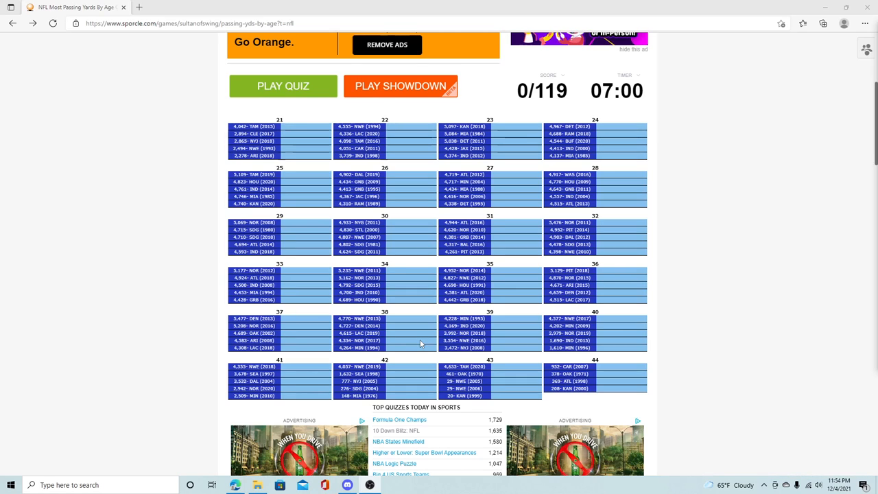
pyautogui.scroll(3)
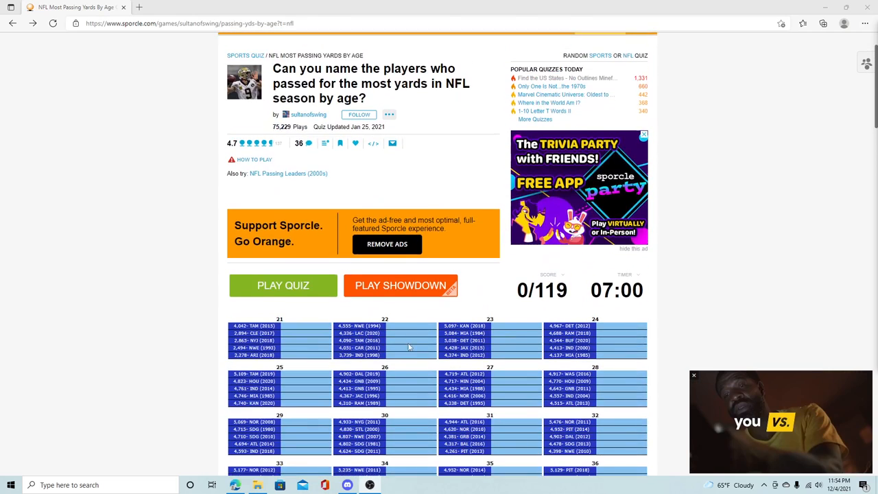
pyautogui.click(283, 286)
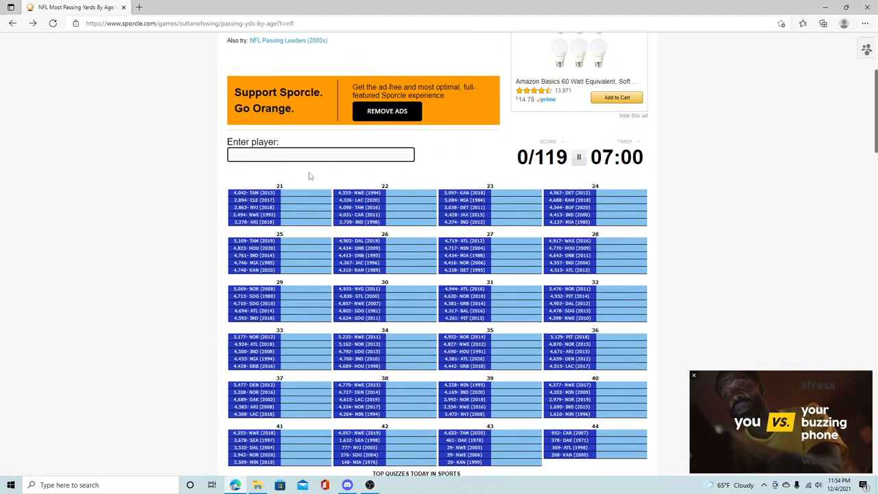
pyautogui.write('winstion')
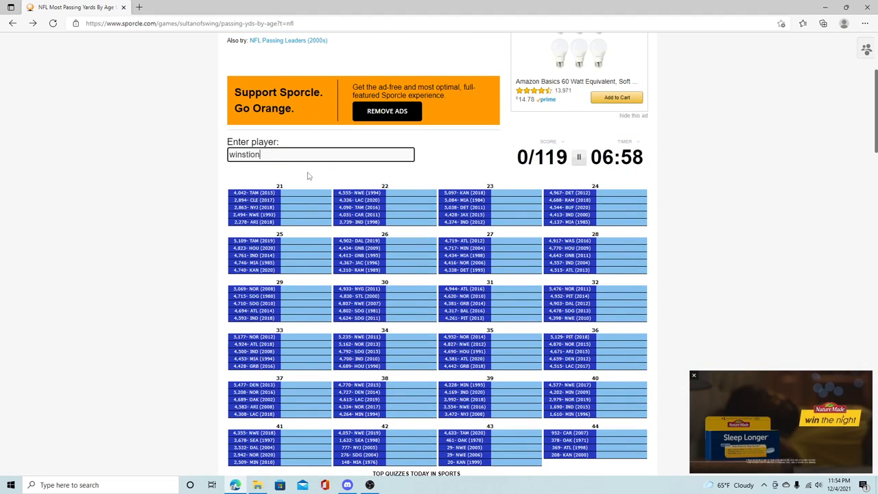
pyautogui.write('winston')
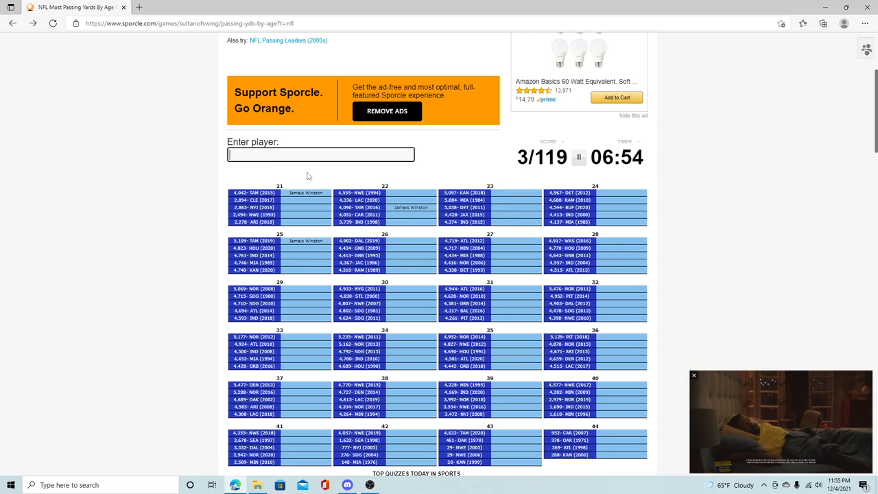
pyautogui.write('mayfiel')
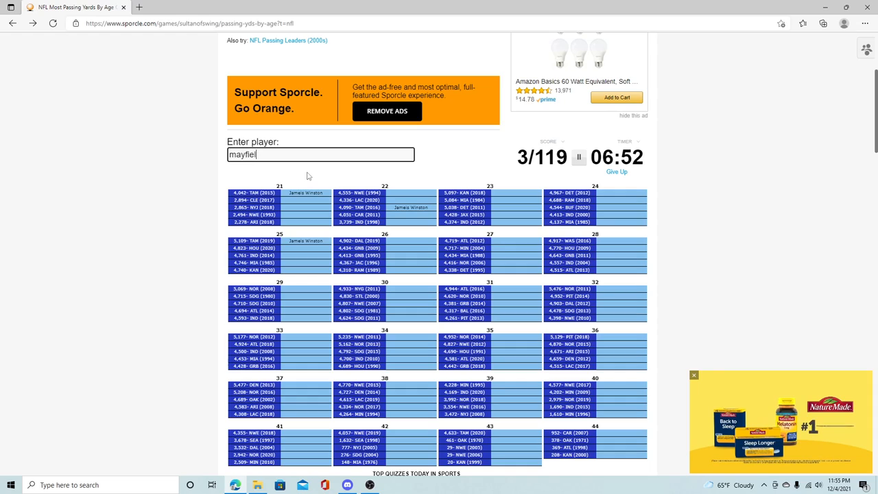
pyautogui.write('kl')
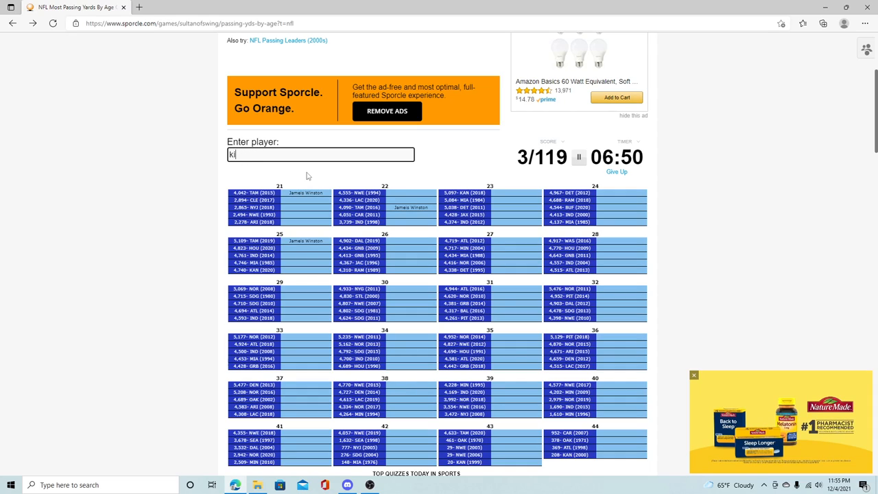
pyautogui.write('d')
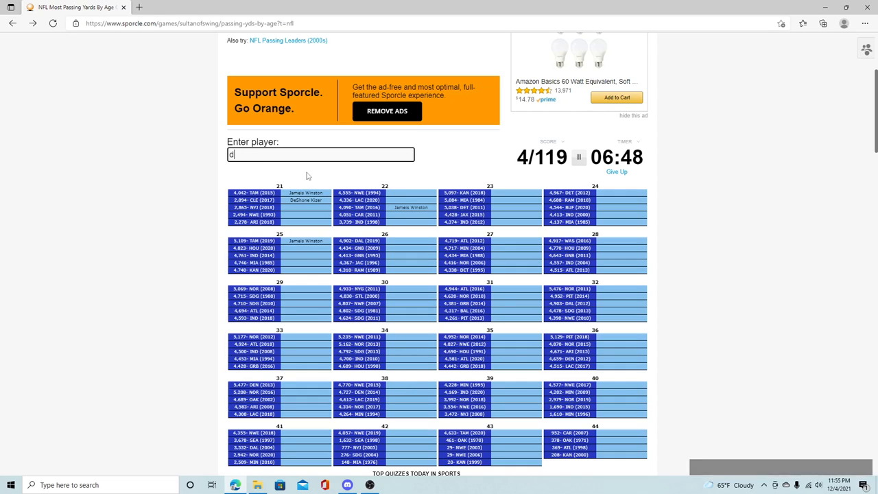
# Enter Sam Darnold, Tom Brady, Drew Bledsoe, Murray and Rosen, reaching 19 of 119
pyautogui.write('Sam Darnold')
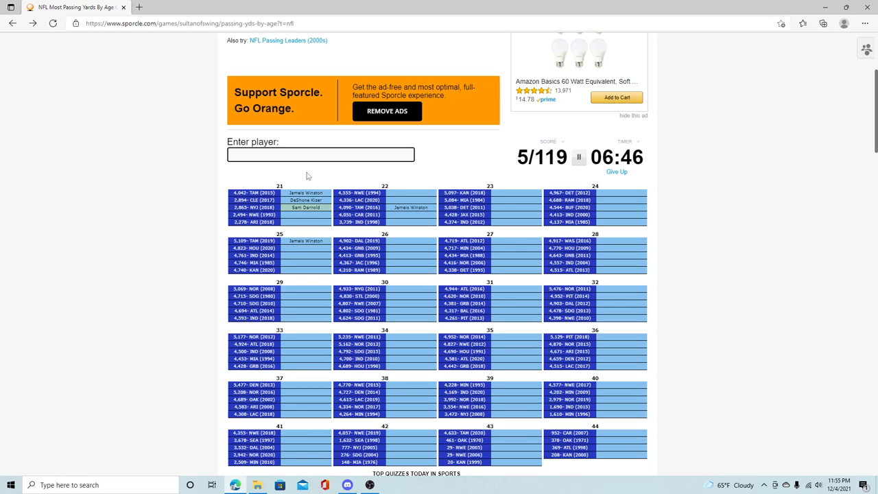
pyautogui.write('Tom Brady')
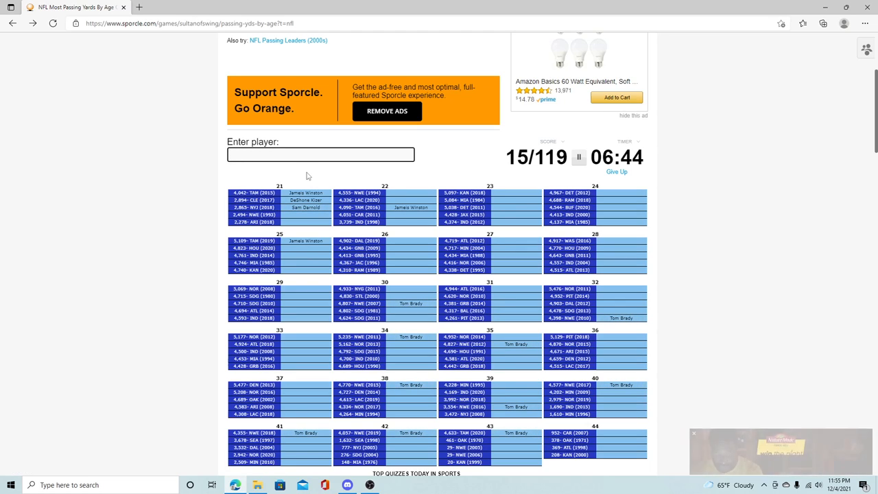
pyautogui.write('Drew Bledsoe')
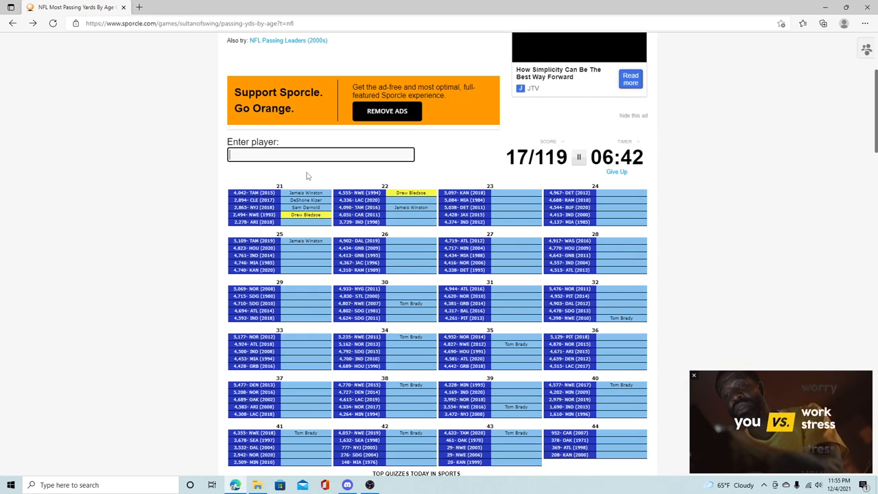
pyautogui.write('murray')
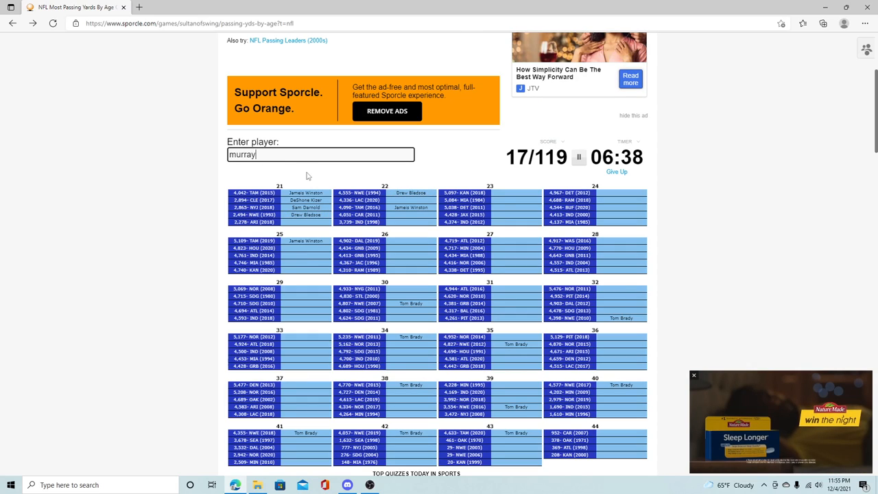
pyautogui.write('ros')
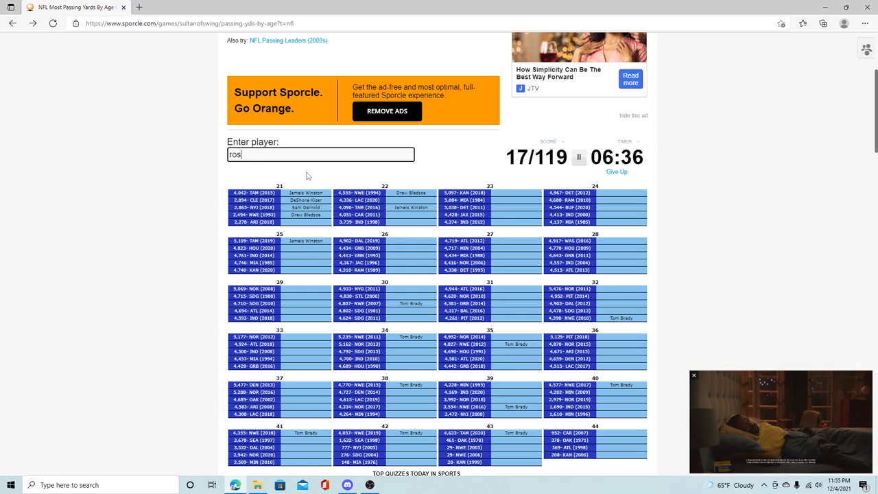
pyautogui.write('h')
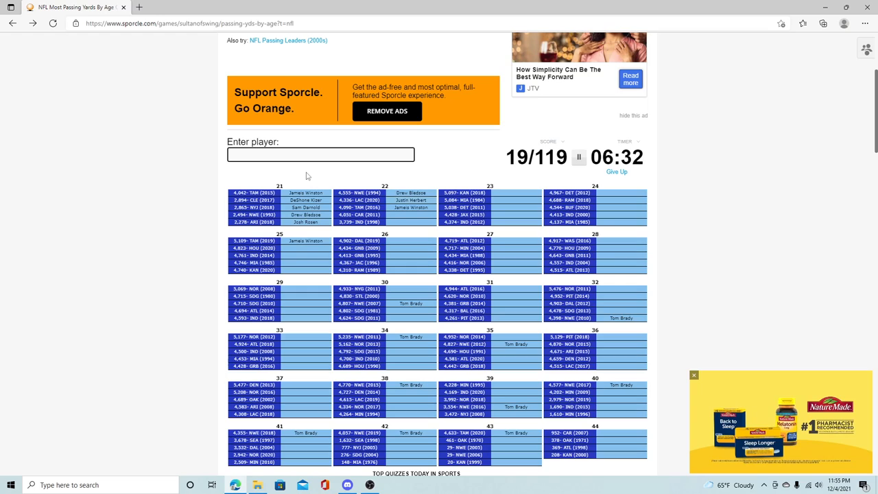
# Enter Cam Newton, Manning and Patrick Mahomes into the answer box
pyautogui.write('Cam Newton')
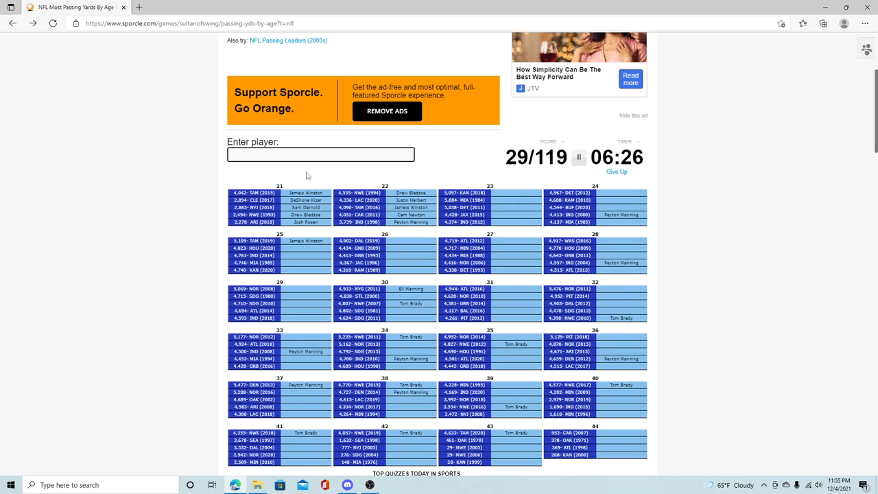
pyautogui.write('m')
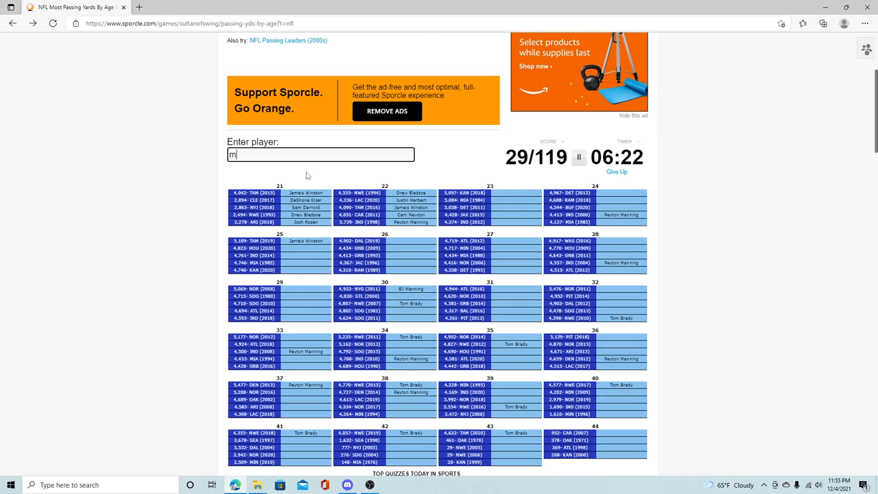
pyautogui.write('aho')
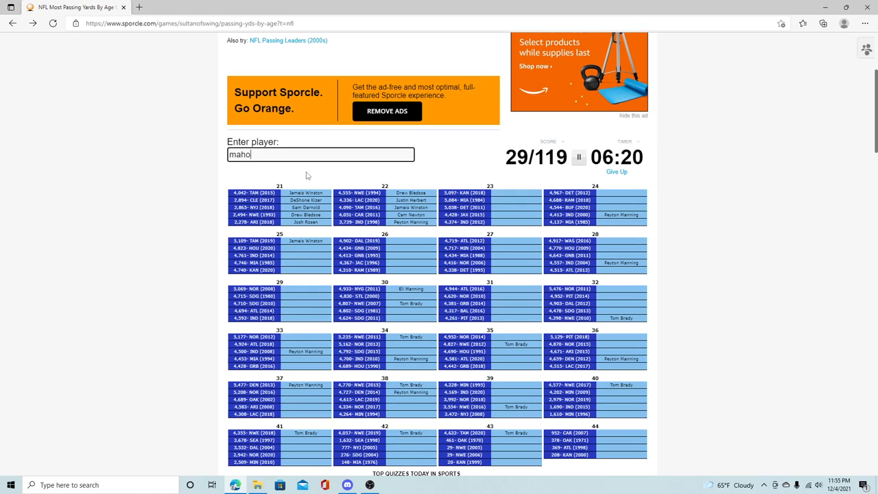
pyautogui.write('mahomes')
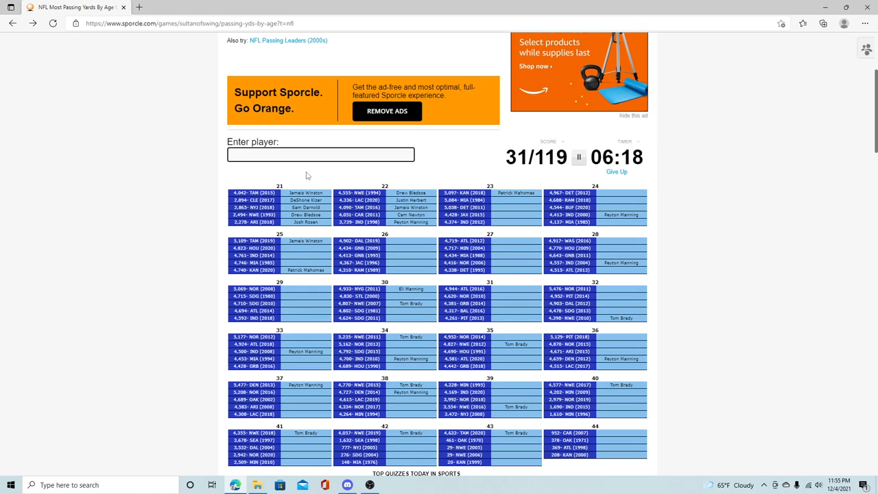
# Enter Dan Marino, Matthew Stafford, Blake Bortles and Andrew Luck, reaching 42 of 119
pyautogui.write('Dan Marino')
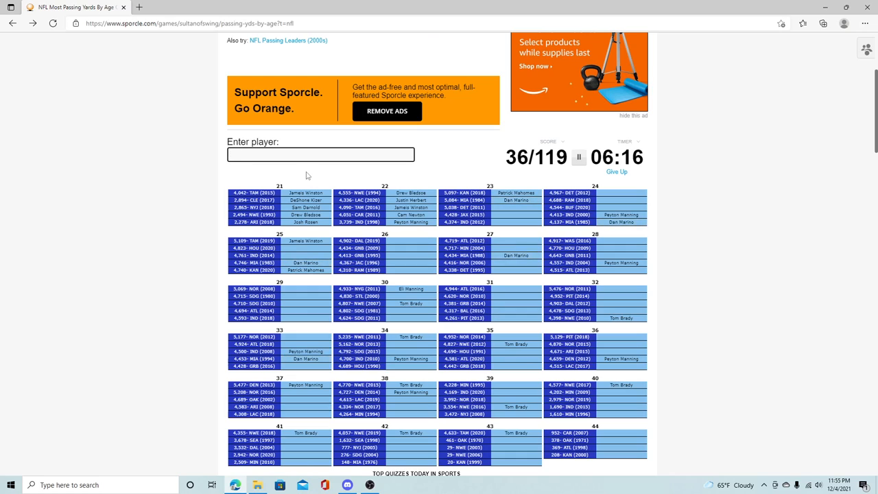
pyautogui.write('staffo')
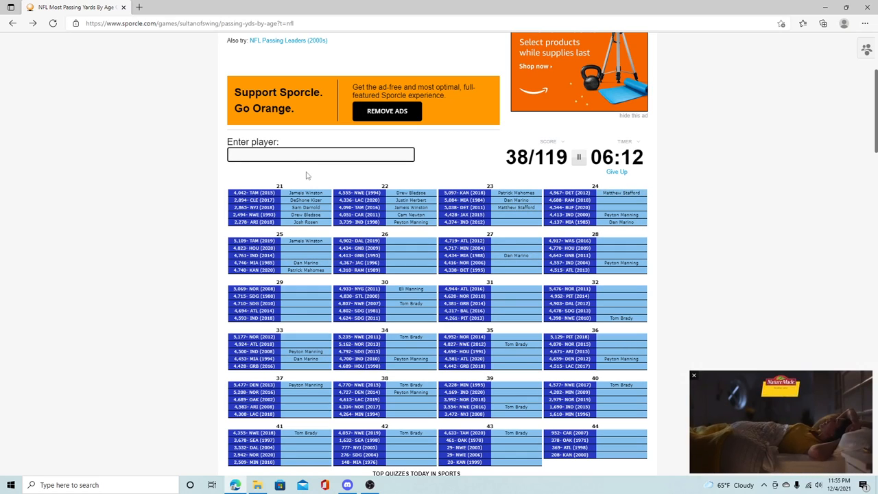
pyautogui.write('Blake Bortles')
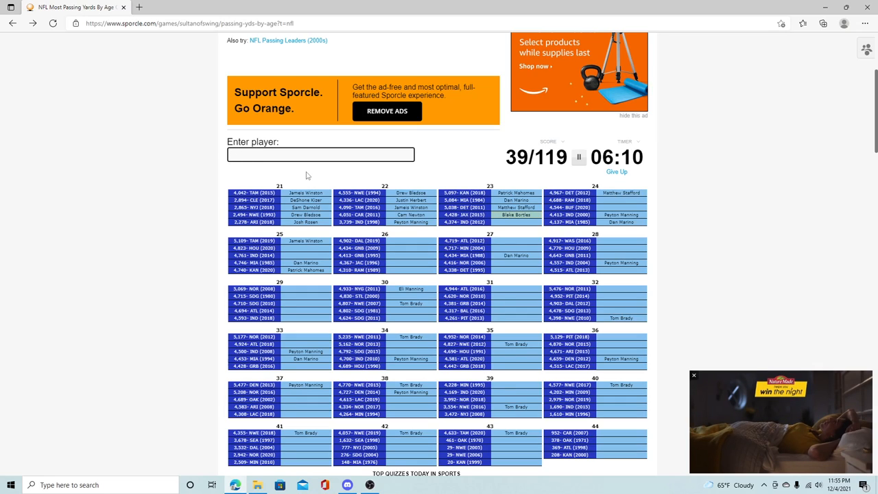
pyautogui.write('luk')
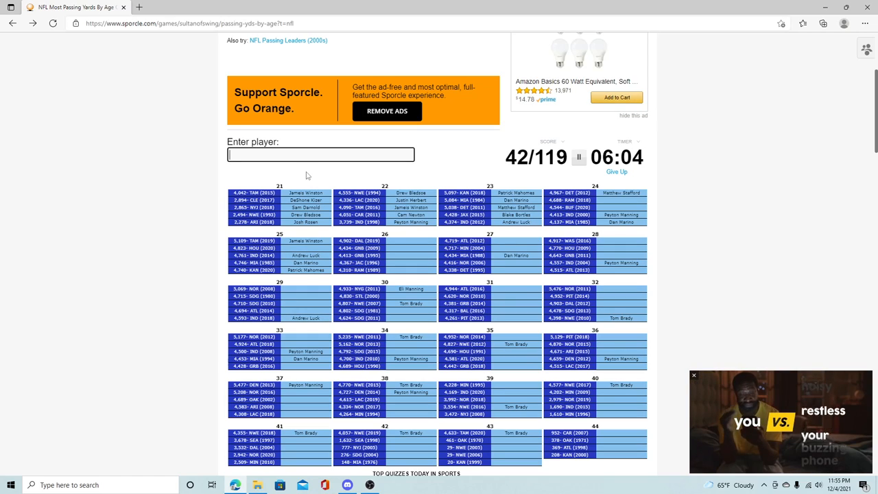
# Enter Watson, Prescott, Aaron Rodgers, Brett Favre and Green among further answers
pyautogui.write('al')
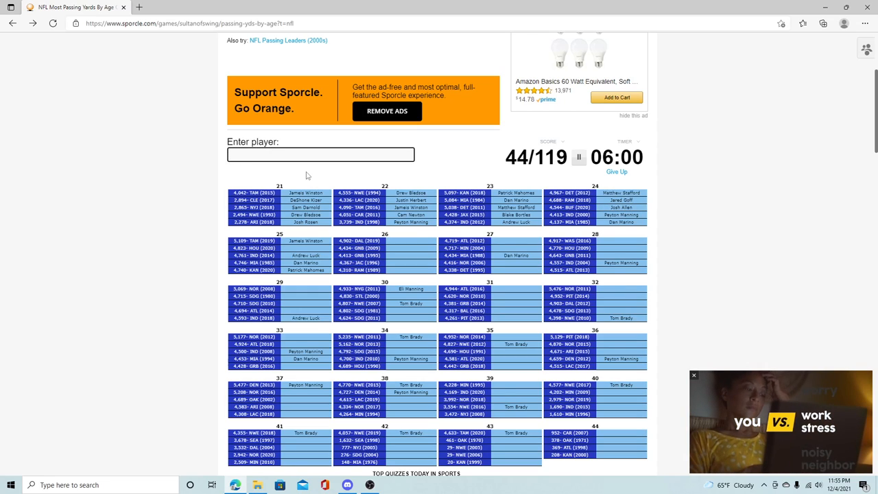
pyautogui.write('wat')
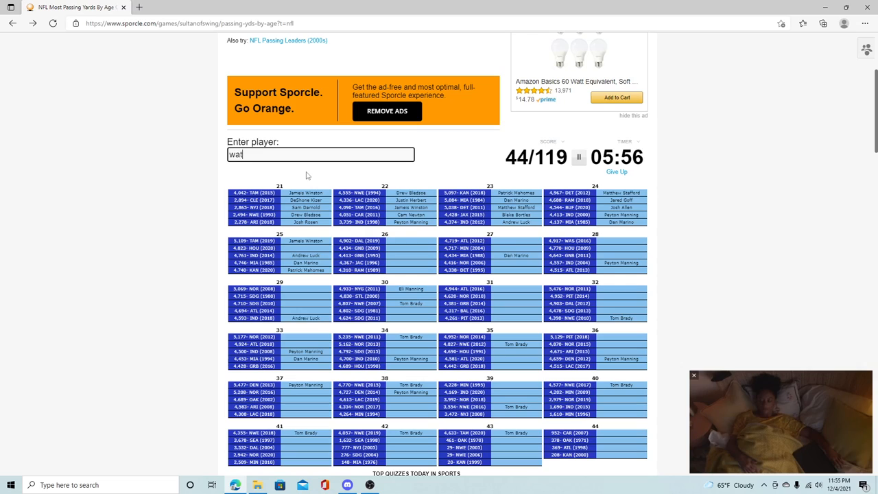
pyautogui.write('wat')
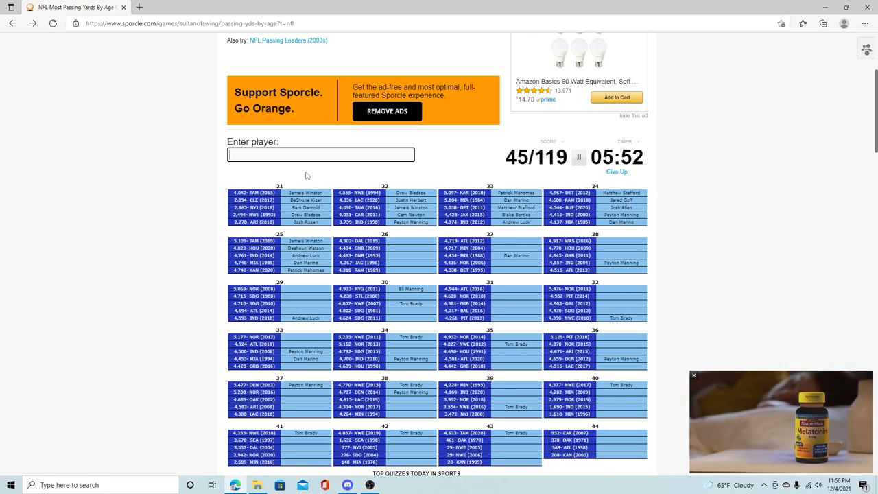
pyautogui.write('pre')
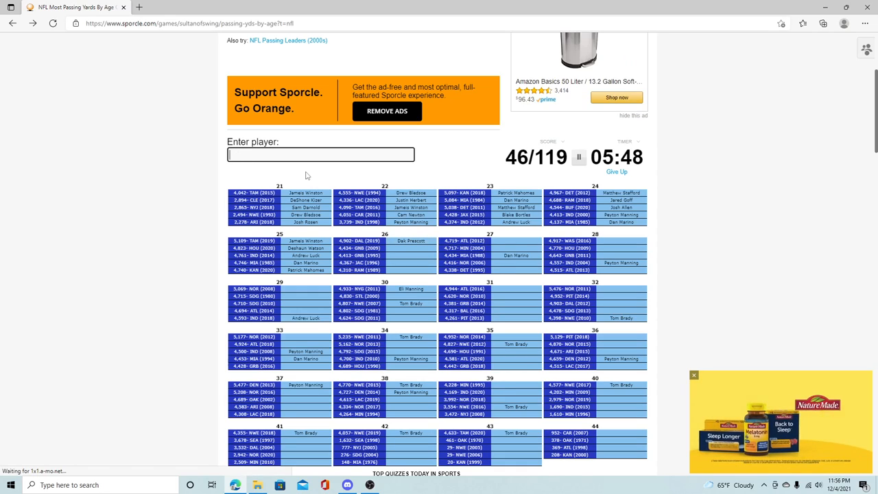
pyautogui.write('Aaron Rodgers')
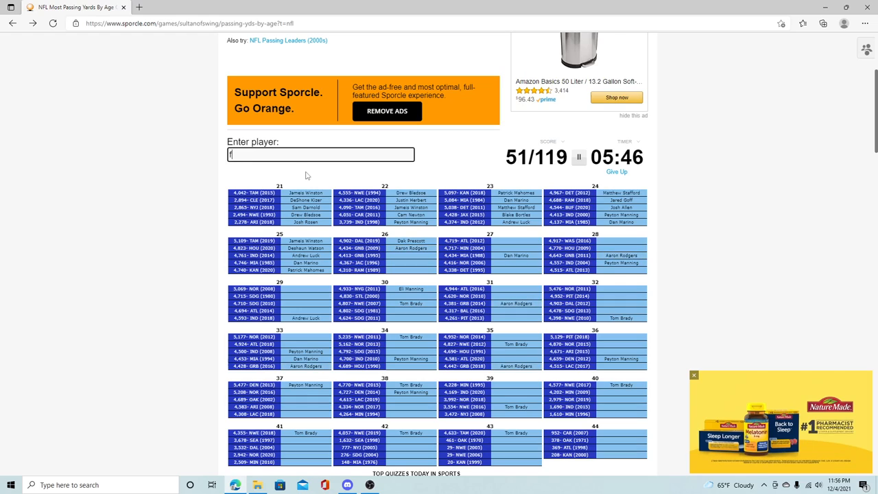
pyautogui.write('Brett Favre')
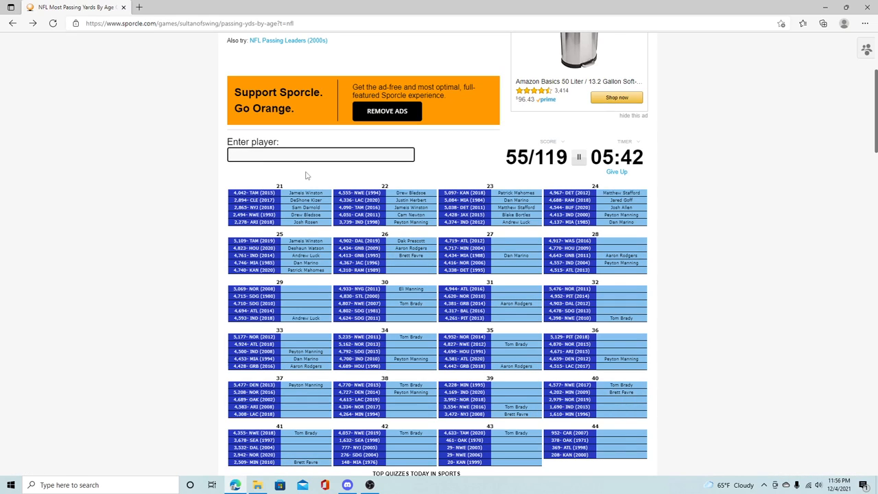
pyautogui.write('green')
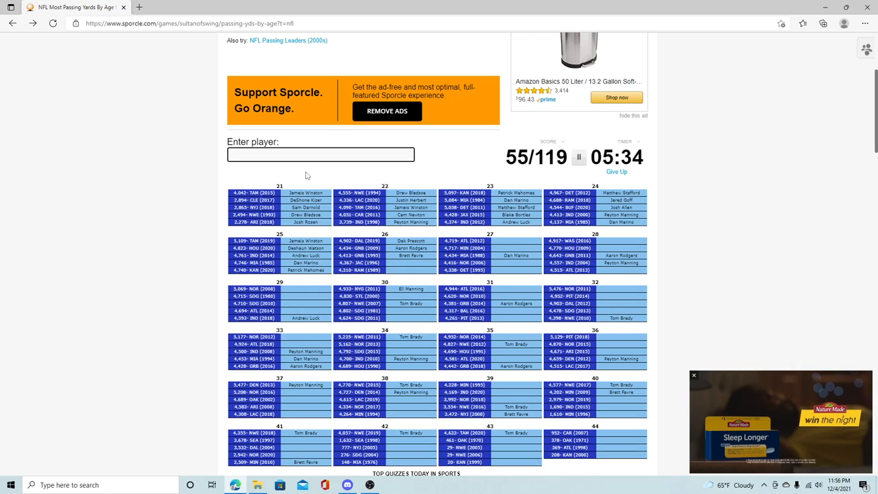
# Enter Williams, Garrard/Garoppolo, Cousins, Culpepper and Drew Brees
pyautogui.write('william')
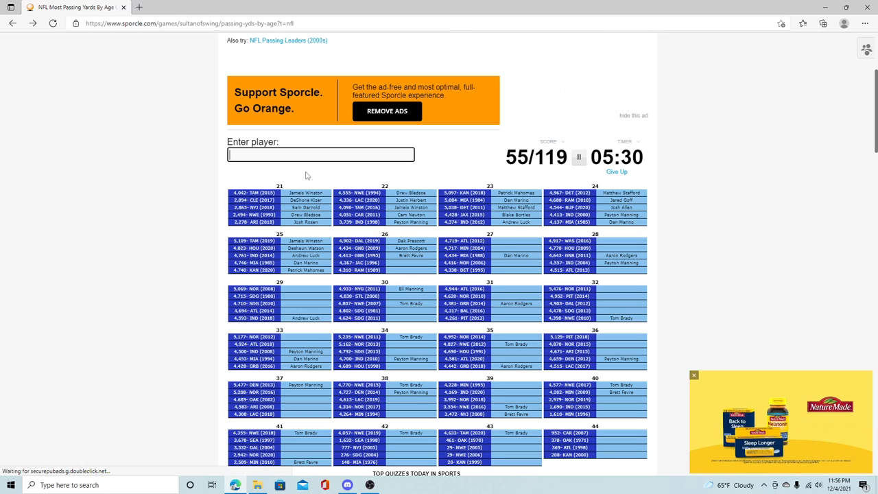
pyautogui.write('jo')
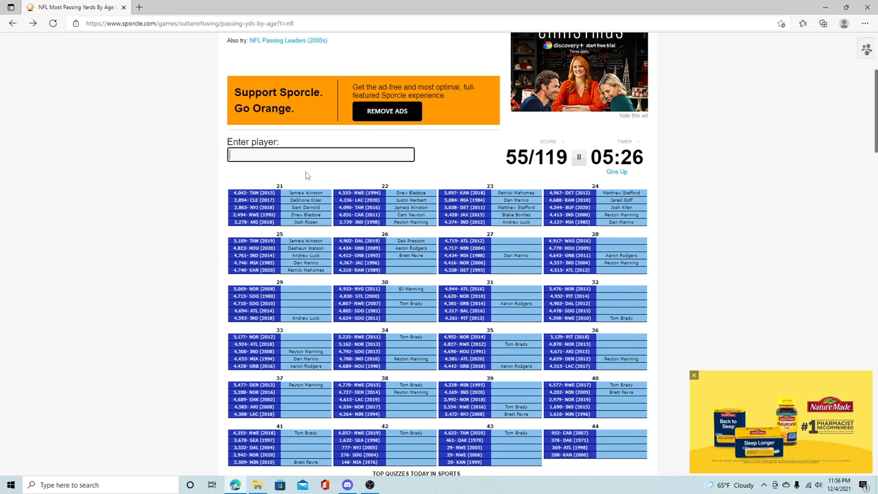
pyautogui.write('gerro')
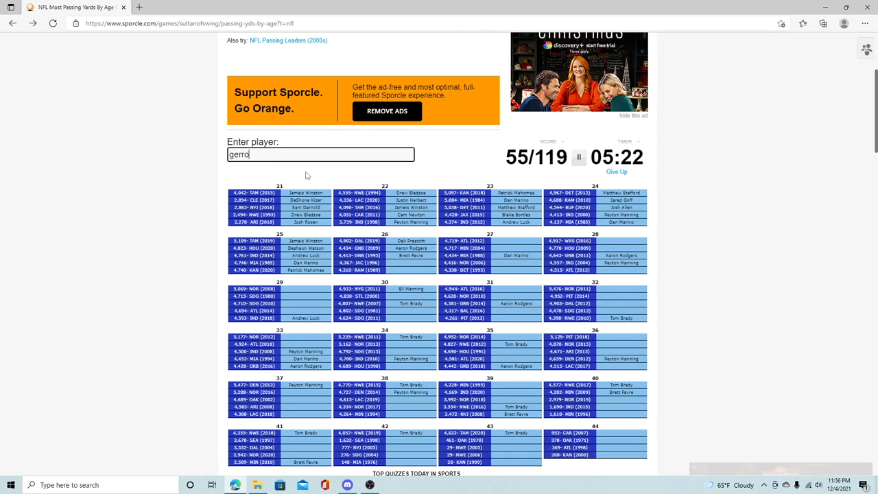
pyautogui.write('garr')
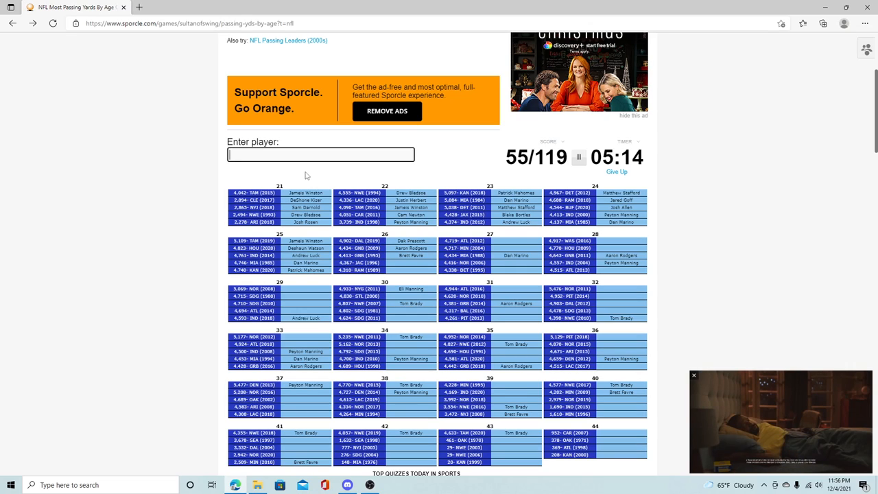
pyautogui.write('d')
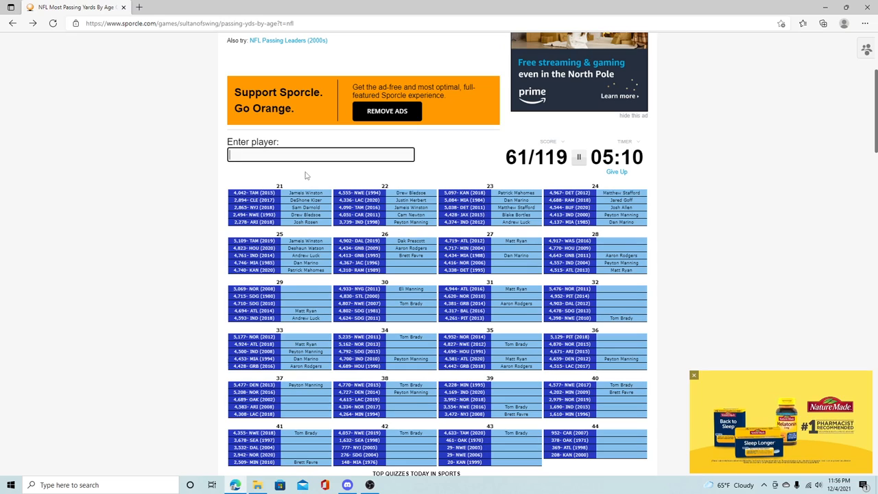
pyautogui.write('cou')
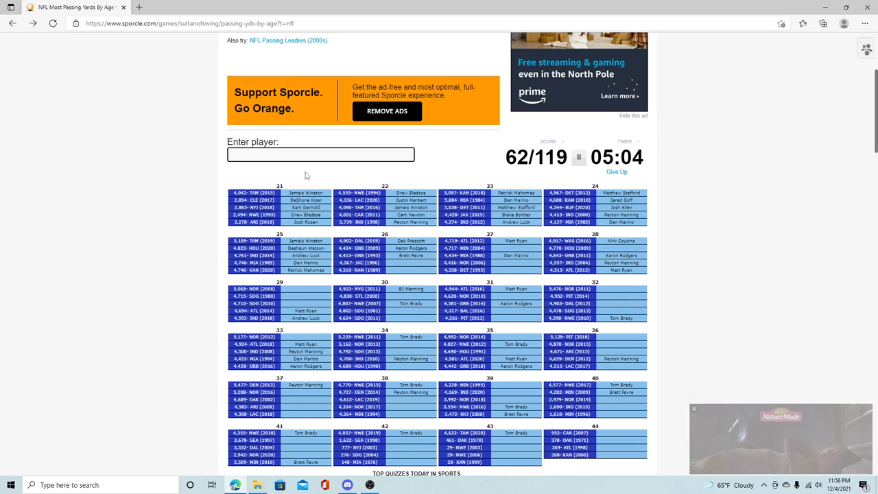
pyautogui.write('culpepp')
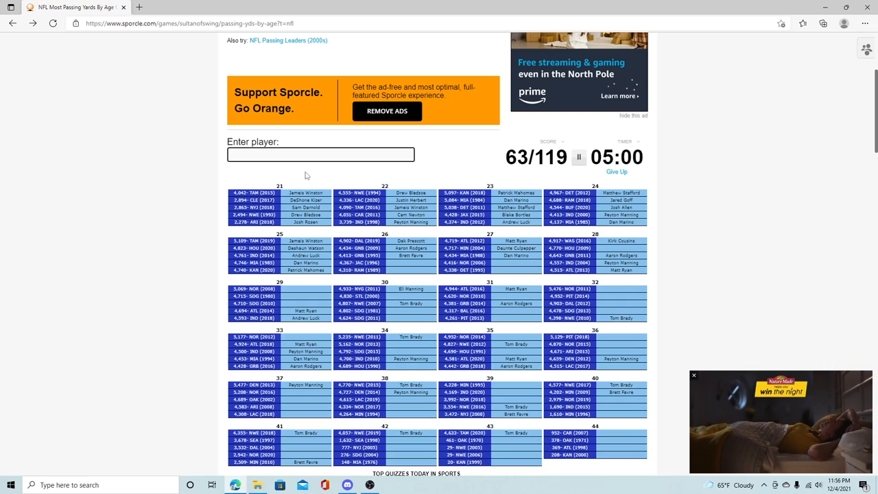
pyautogui.write('Drew Brees')
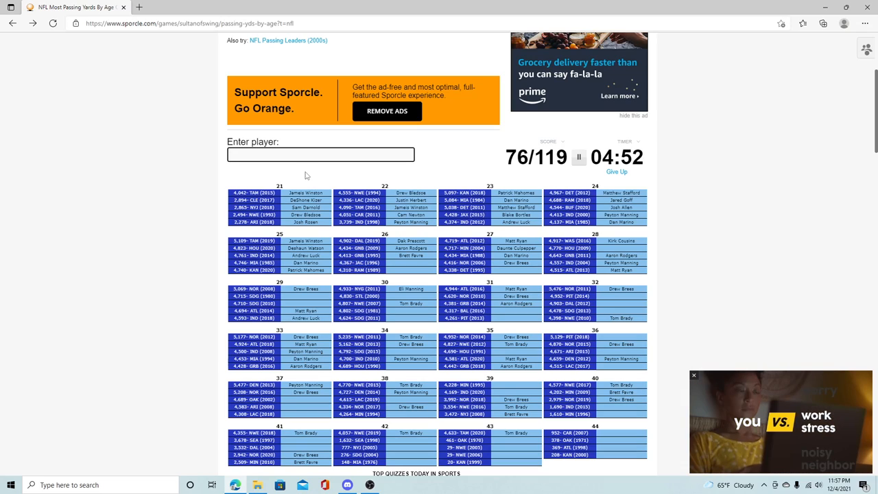
# Enter Carr, Philip Rivers, Testaverde, Bradford, Roethlisberger and Romo, reaching 89 of 119
pyautogui.write('car')
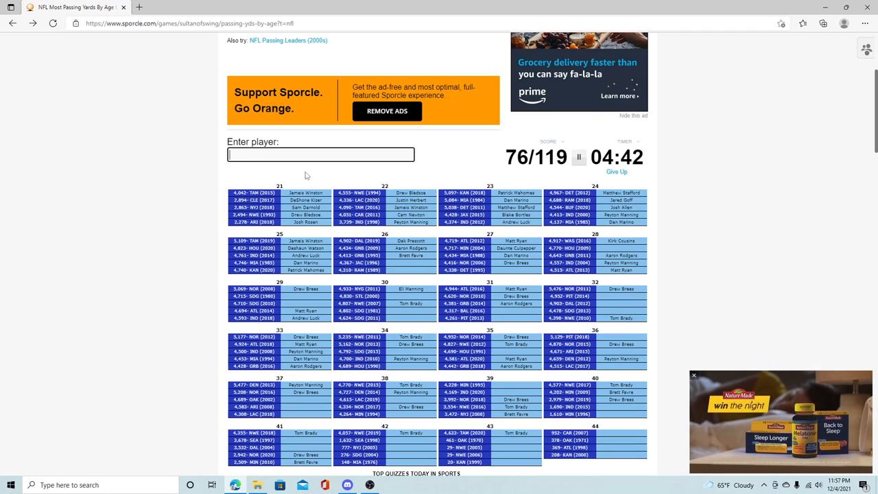
pyautogui.write('Philip Rivers')
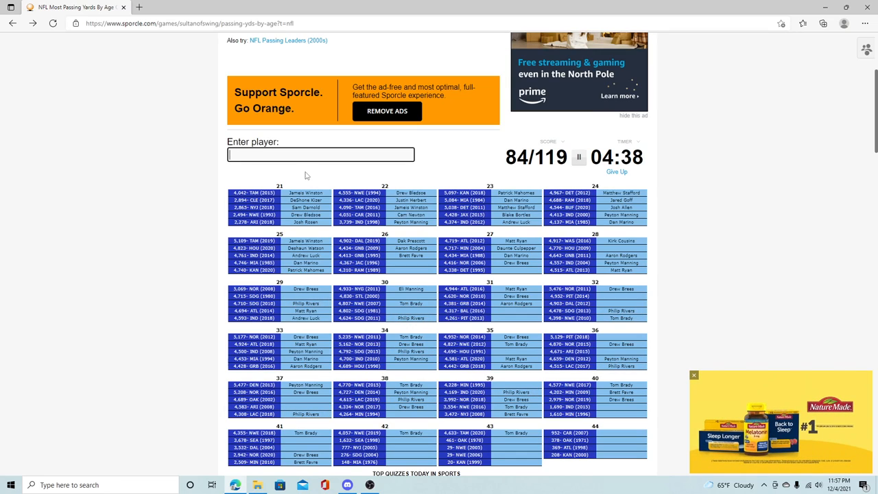
pyautogui.write('testev')
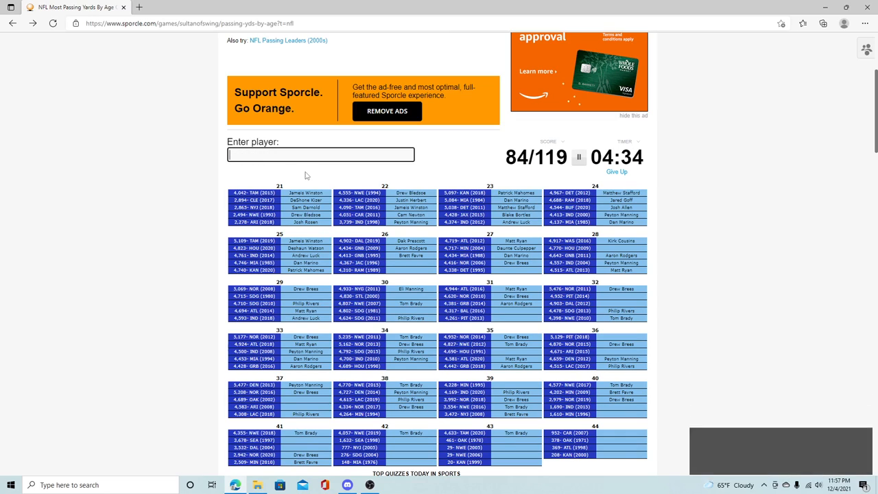
pyautogui.write('bra')
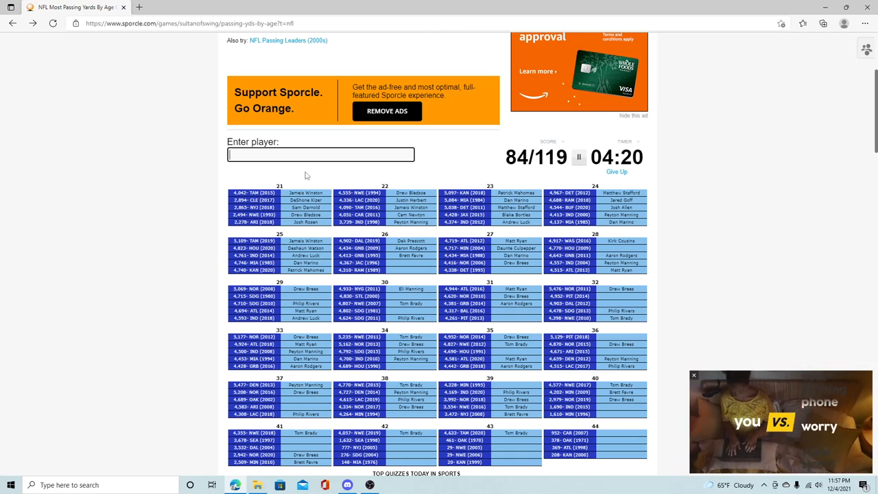
pyautogui.write('ja')
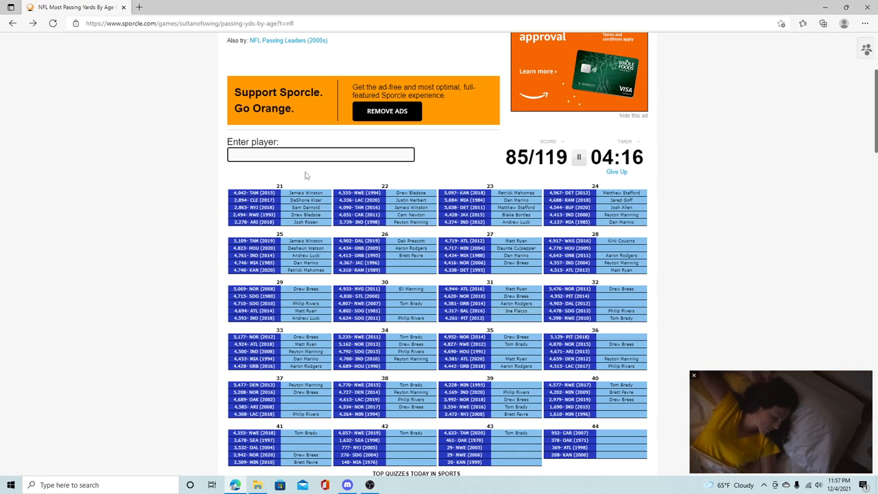
pyautogui.write('roethlis')
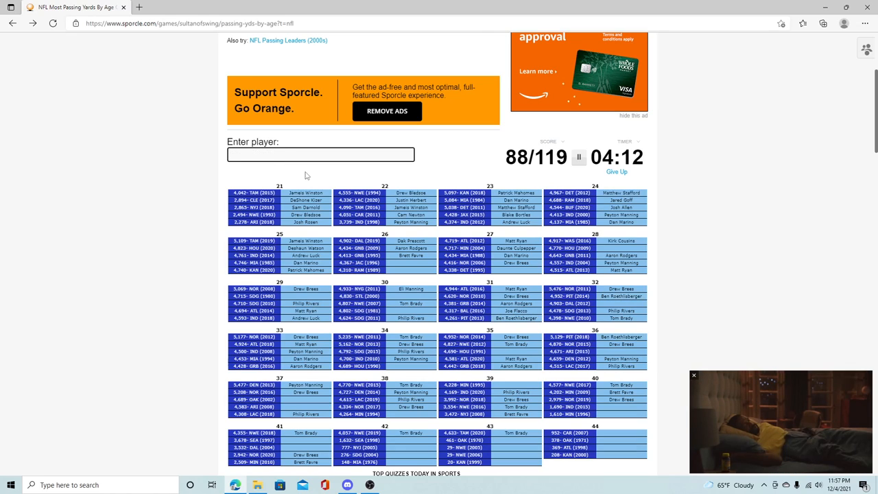
pyautogui.write('ro')
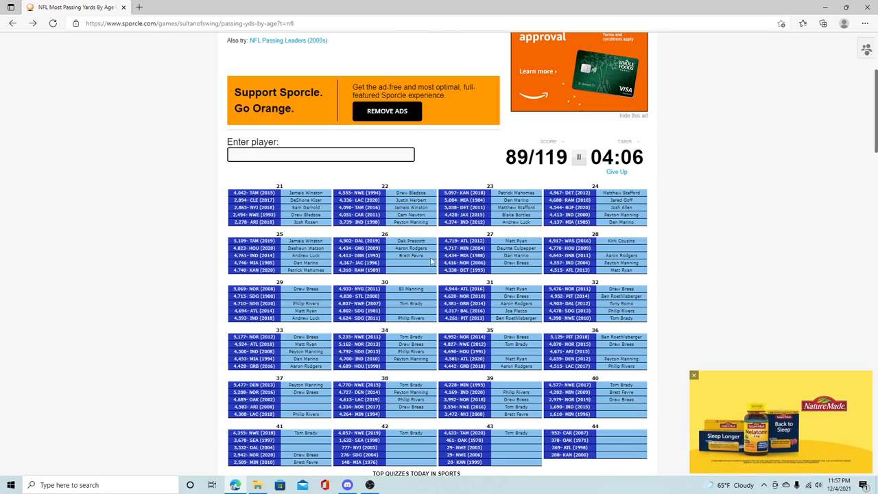
pyautogui.scroll(-3)
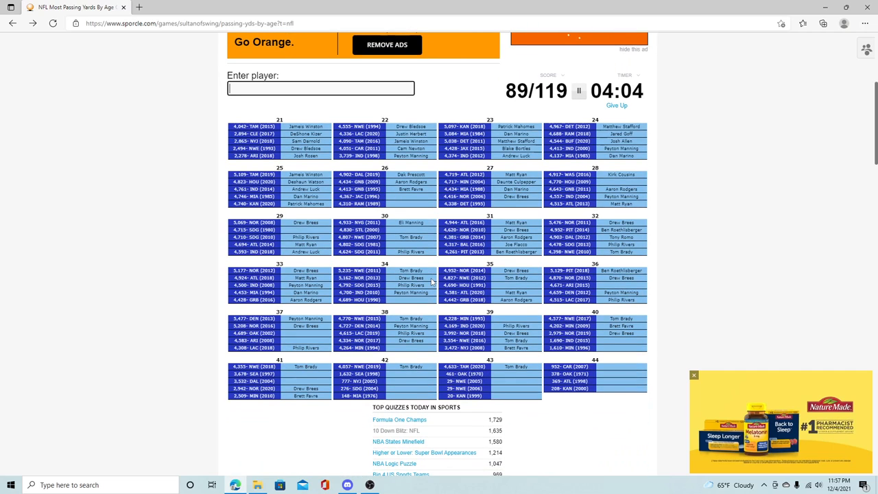
# Enter Palmer, Warren Moon, Bridgewater and Aikman, reaching 99 of 119
pyautogui.write('pa')
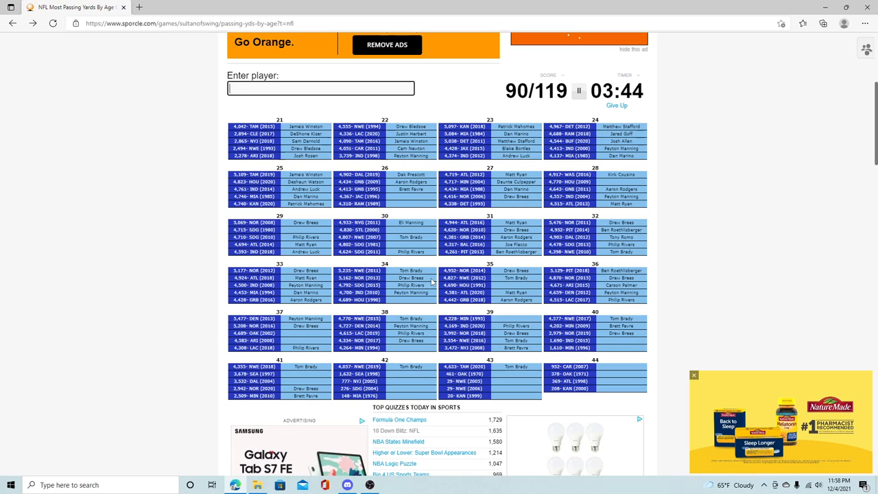
pyautogui.write('Warren Moon')
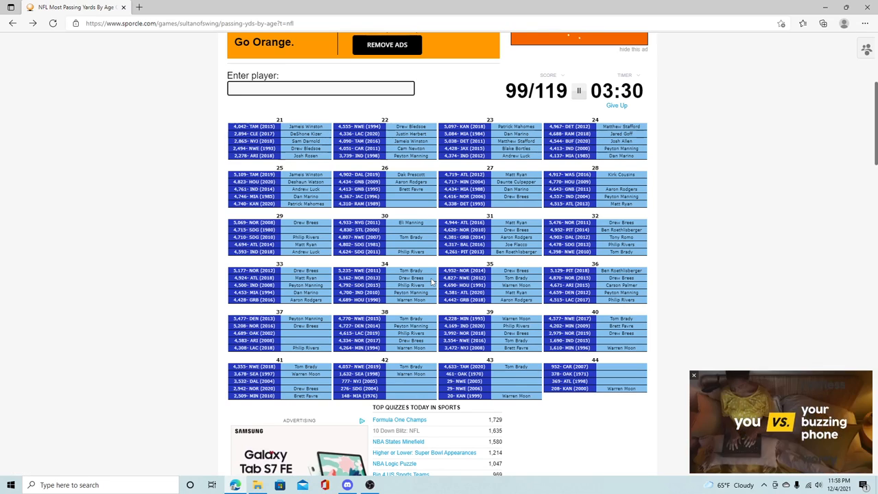
pyautogui.write('bridge')
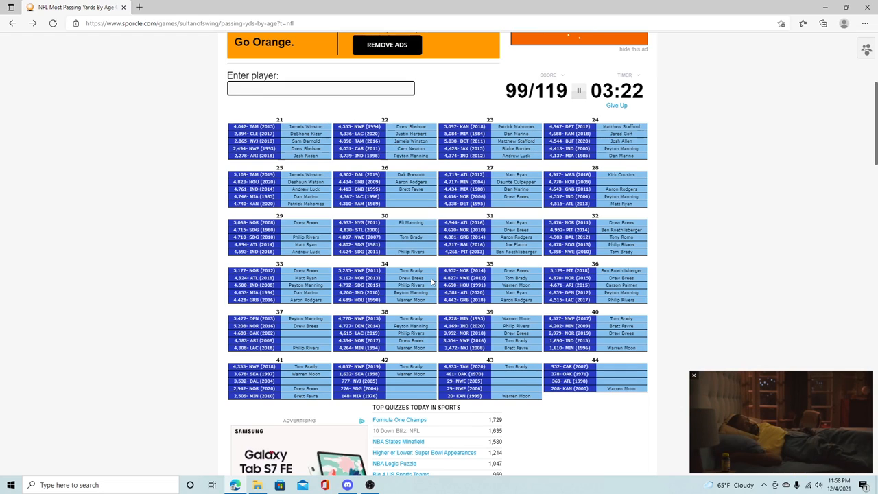
pyautogui.write('ai')
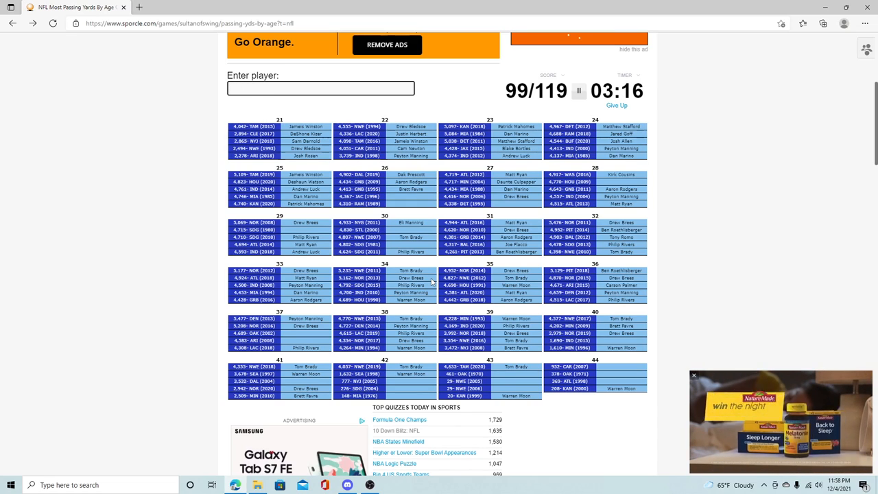
# Enter Fitzpatrick, Cassel and a few more quarterbacks, reaching 102 of 119
pyautogui.write('fit')
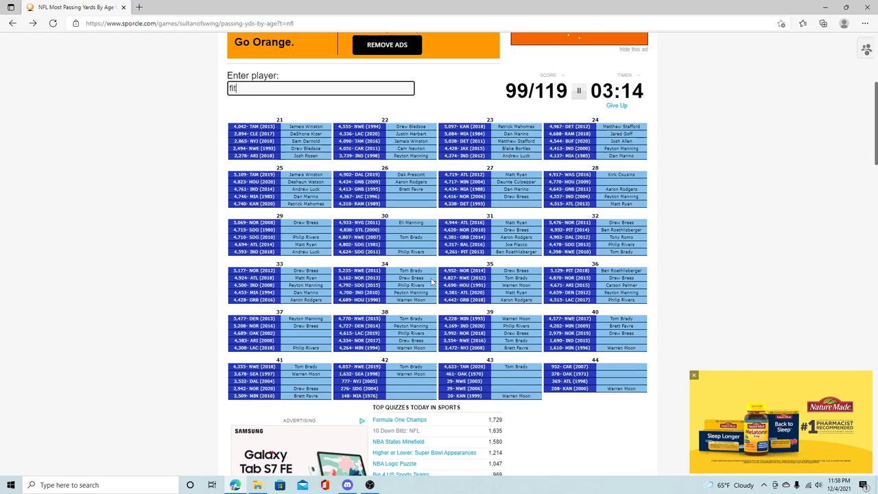
pyautogui.write('zpat')
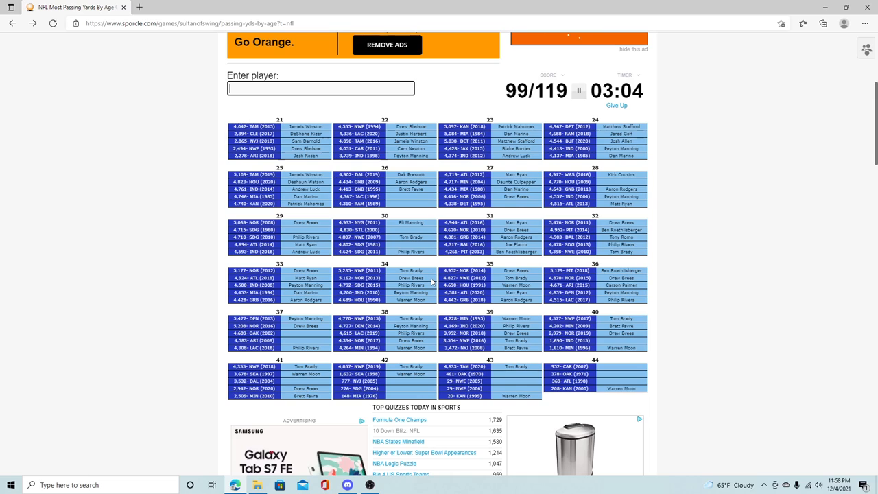
pyautogui.write('cass')
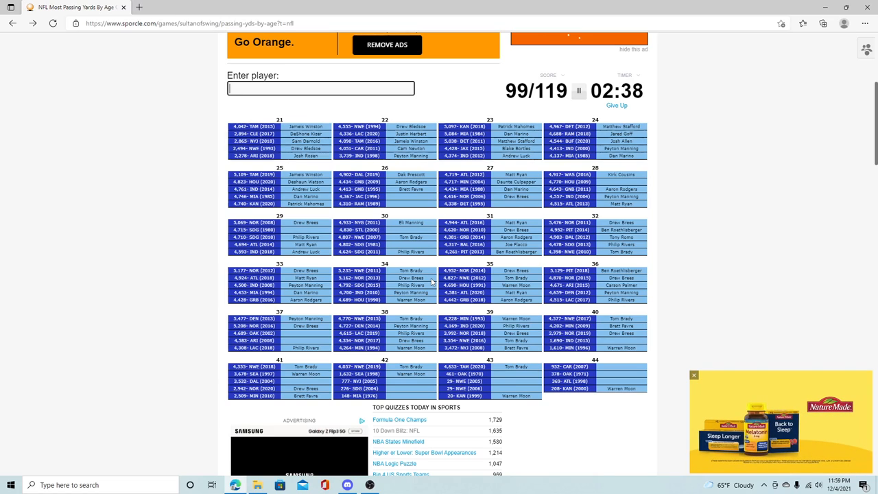
pyautogui.write('w')
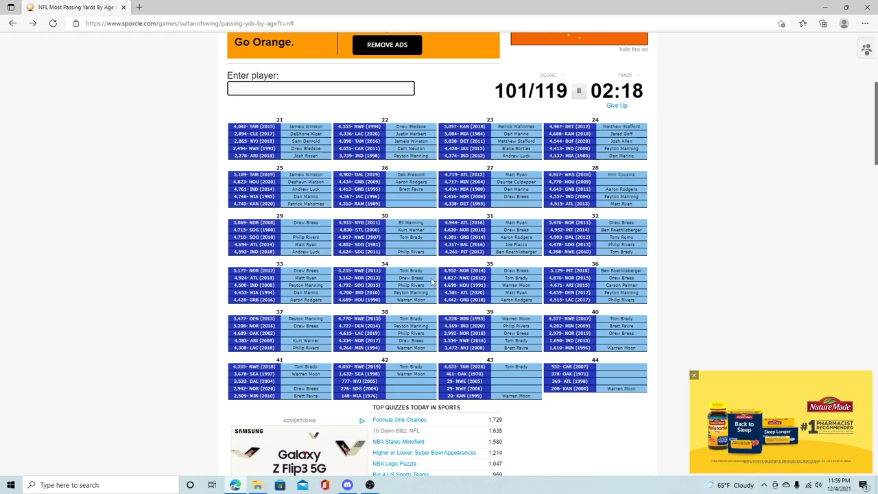
pyautogui.write('ga')
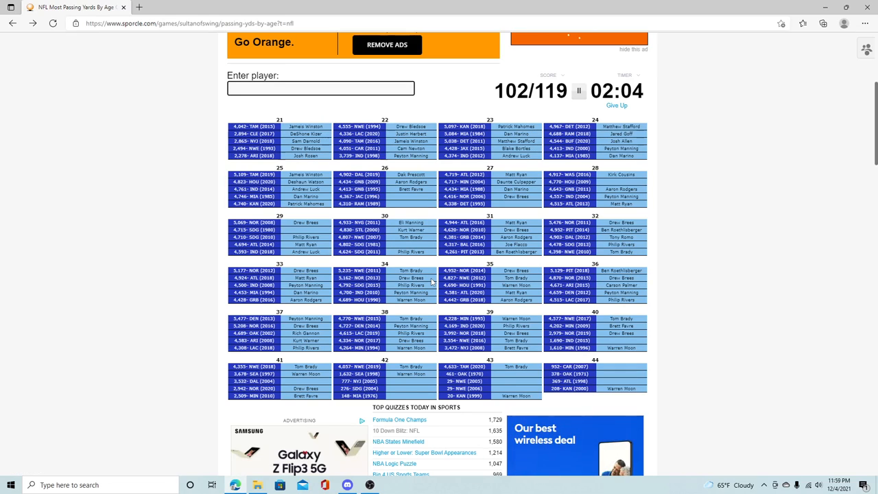
pyautogui.write('r')
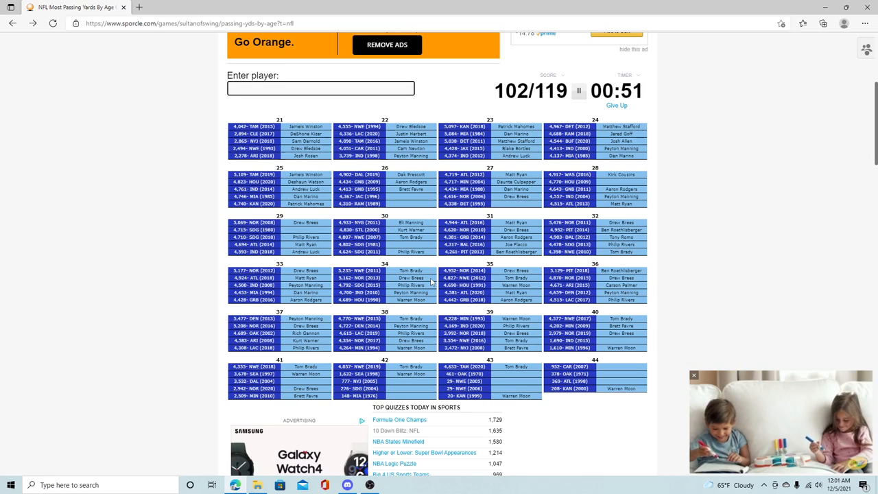
pyautogui.write('dal')
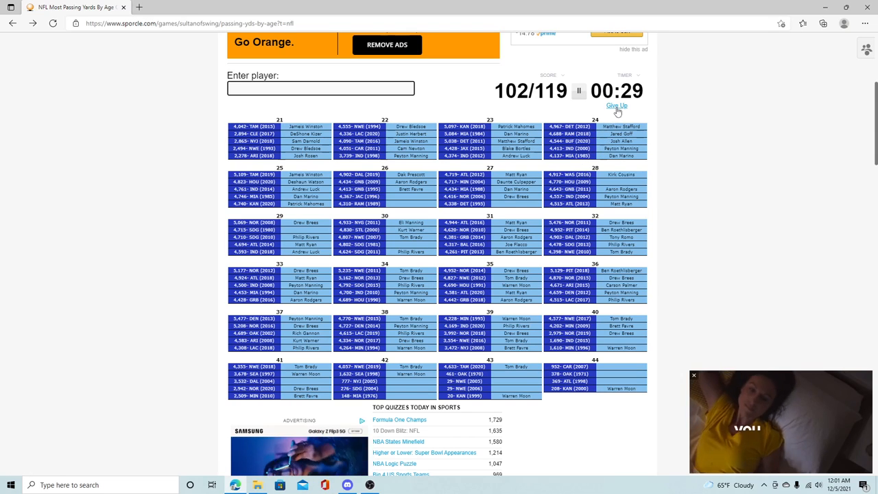
# Give up to end the quiz at 102/119 (86%) and view the missed answers revealed in red
pyautogui.click(618, 106)
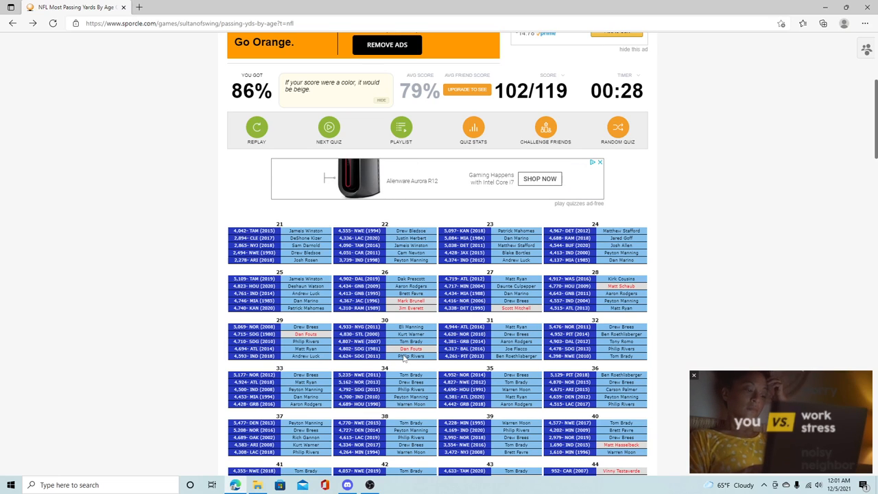
pyautogui.scroll(-3)
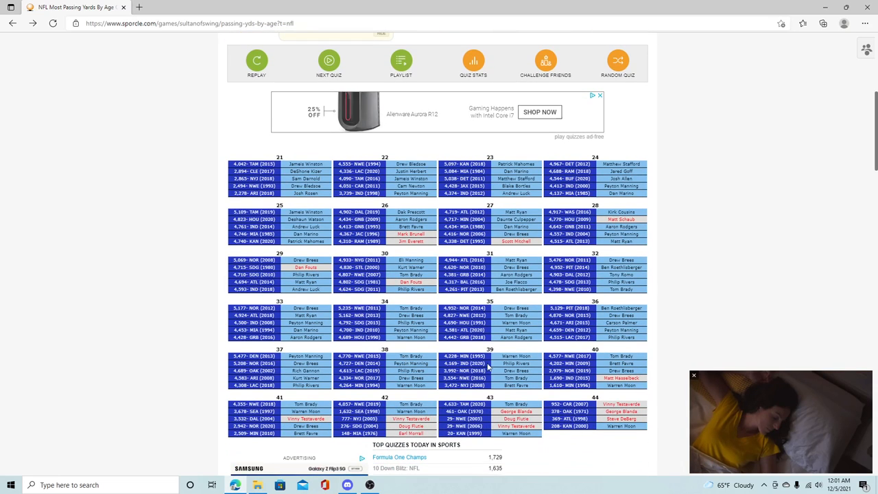